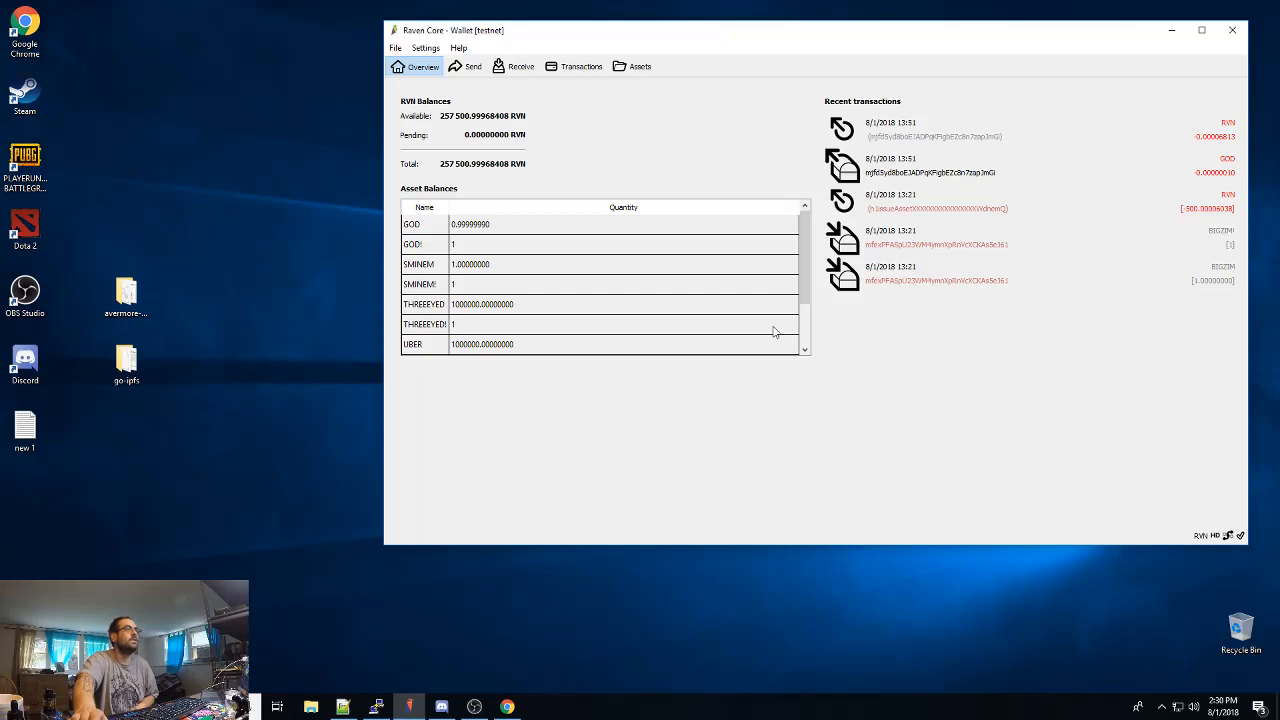
mouse_move(724, 140)
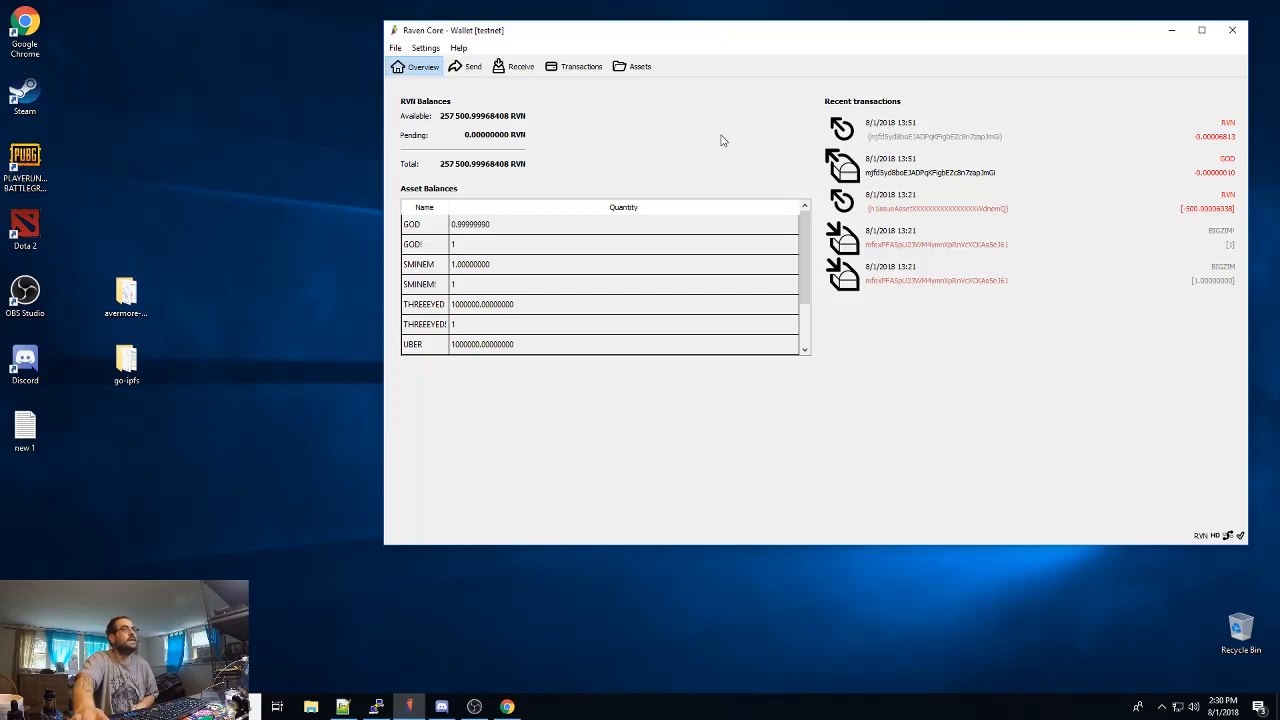
Show Manage Owned Assets, with a detour through the wallet overview on the way
click(632, 68)
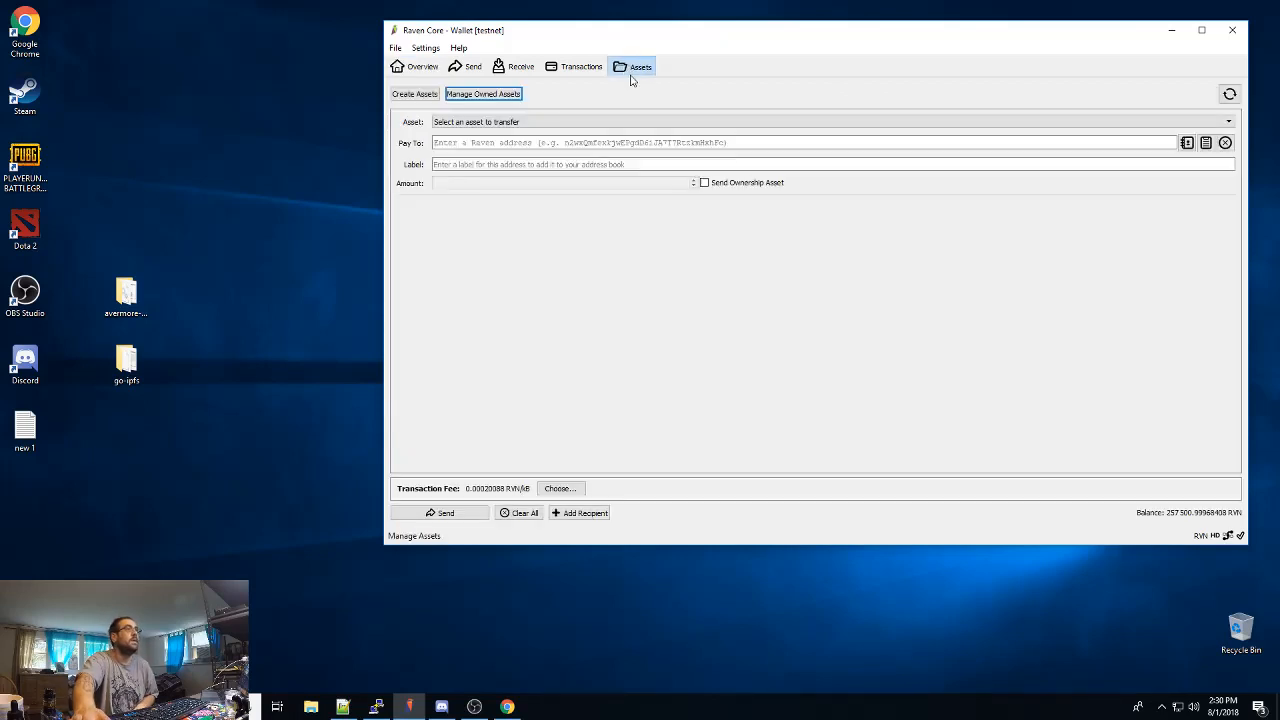
mouse_move(812, 396)
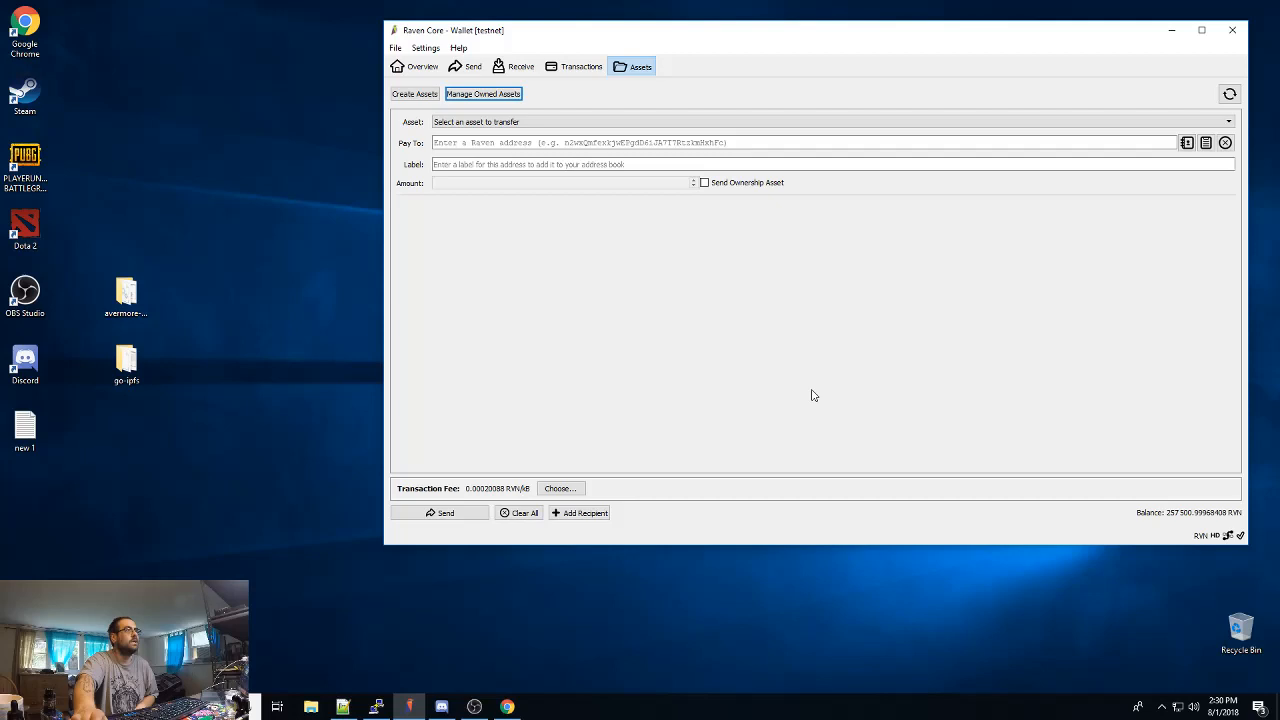
mouse_move(776, 340)
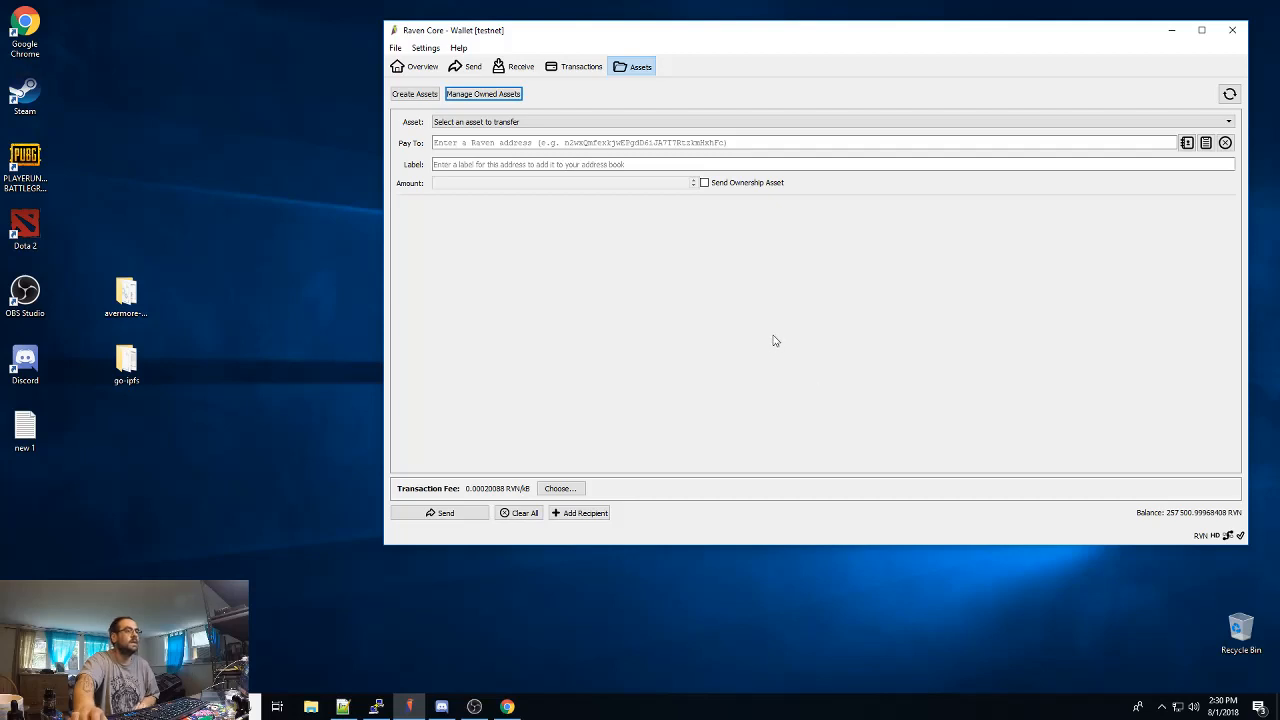
mouse_move(768, 336)
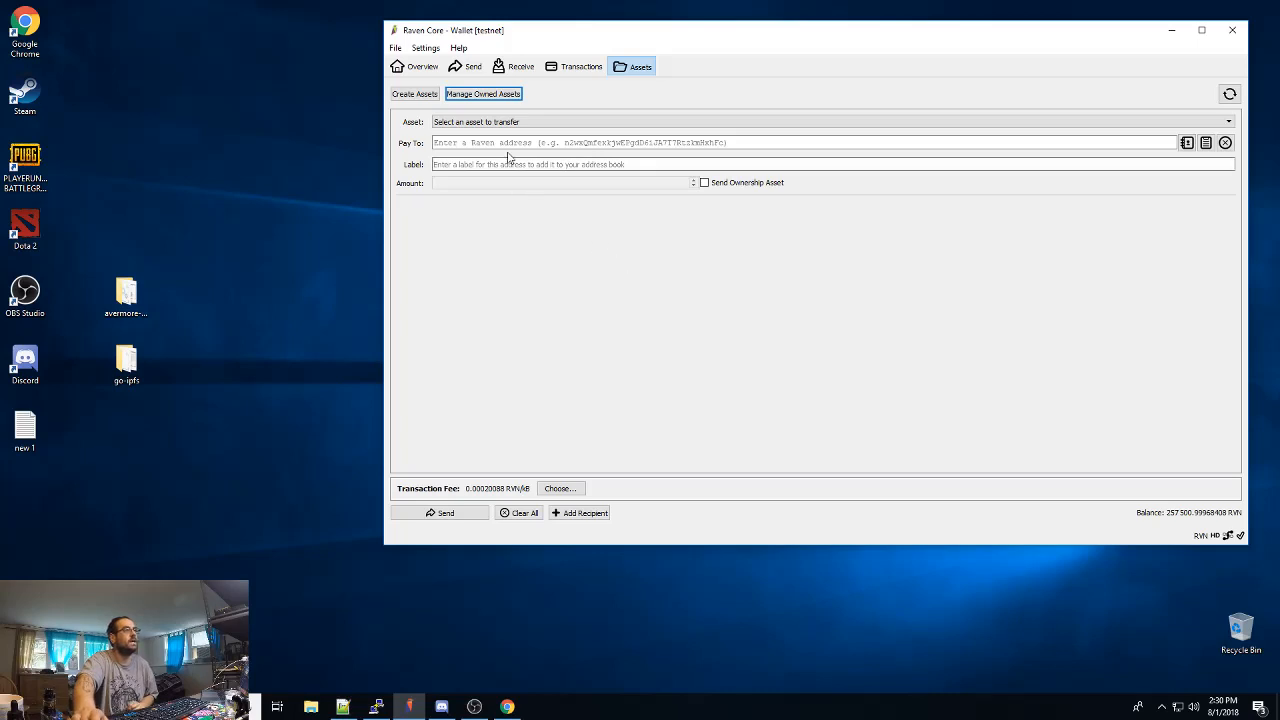
mouse_move(580, 66)
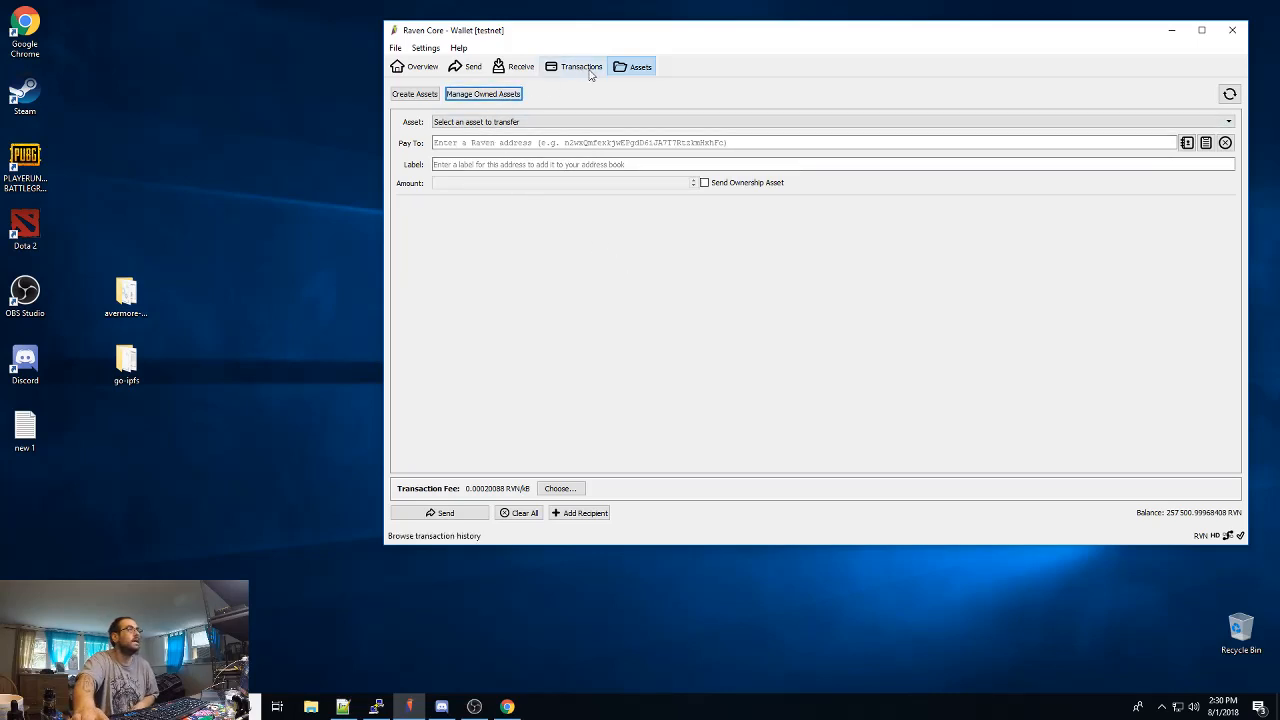
click(416, 66)
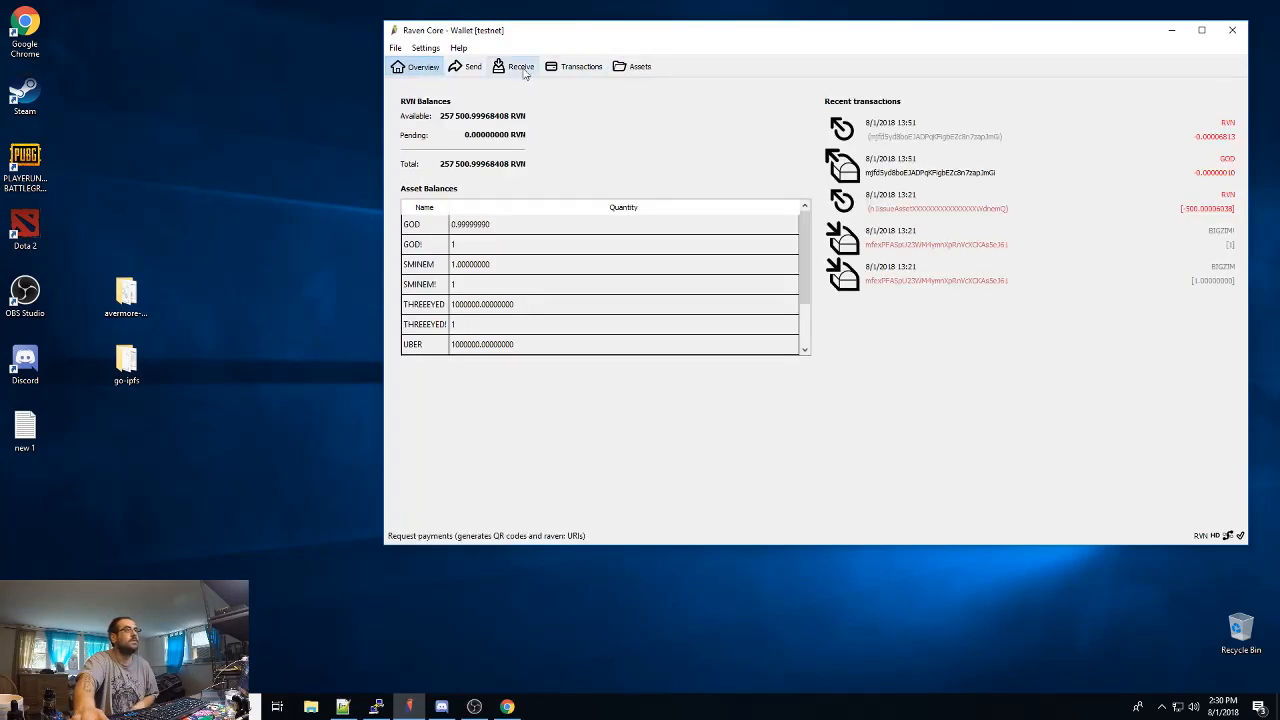
mouse_move(640, 66)
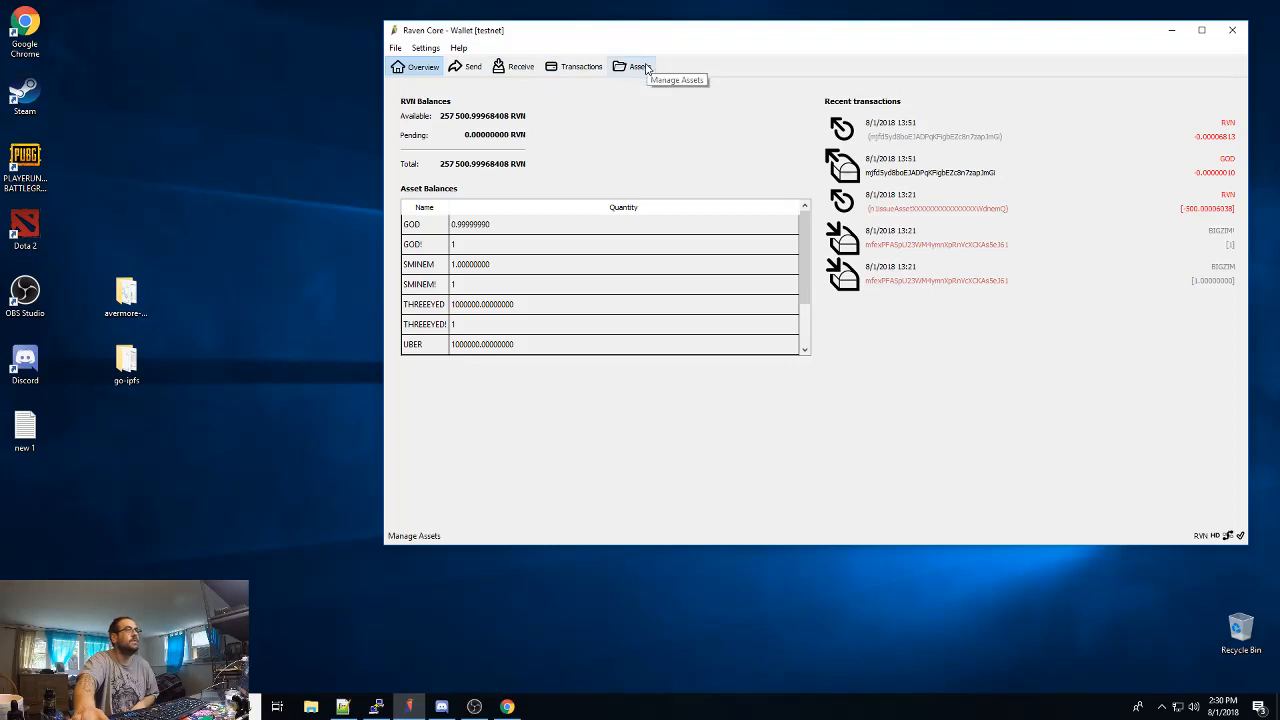
click(640, 66)
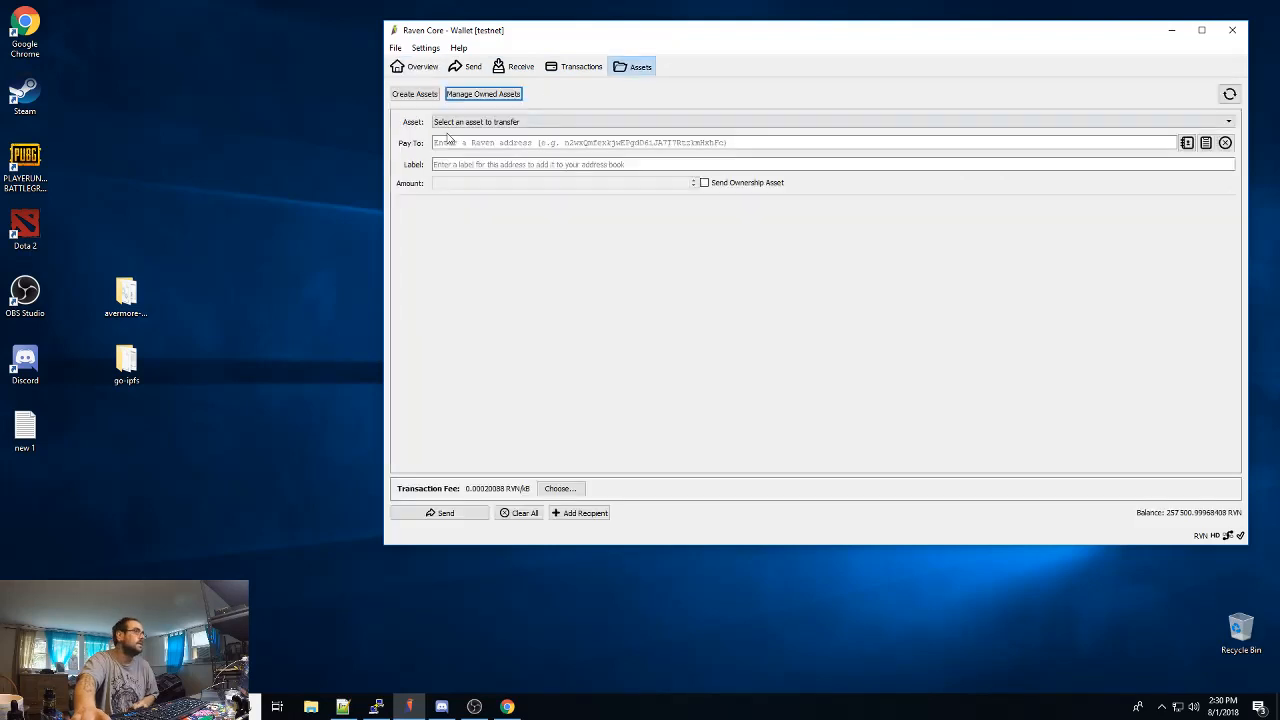
Fill a new asset named POOP, quantity 1000000, without JSON metadata hash, and check the name is available
click(414, 94)
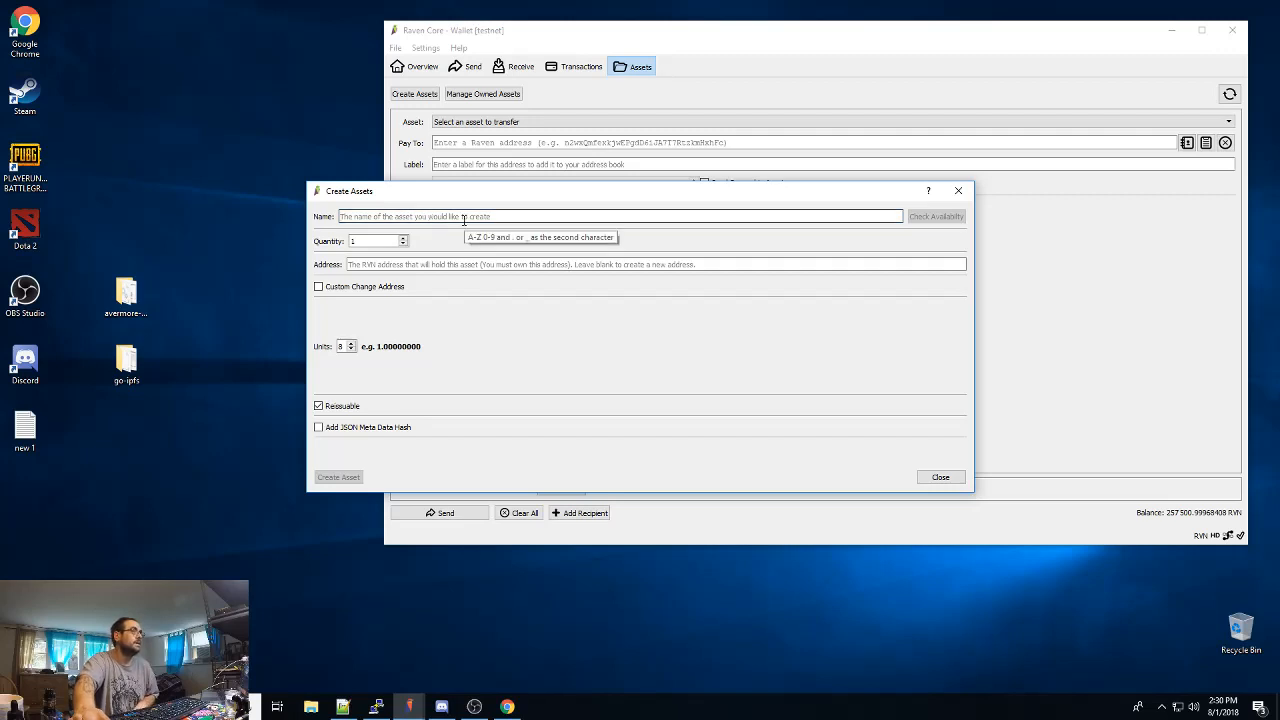
text(POOP)
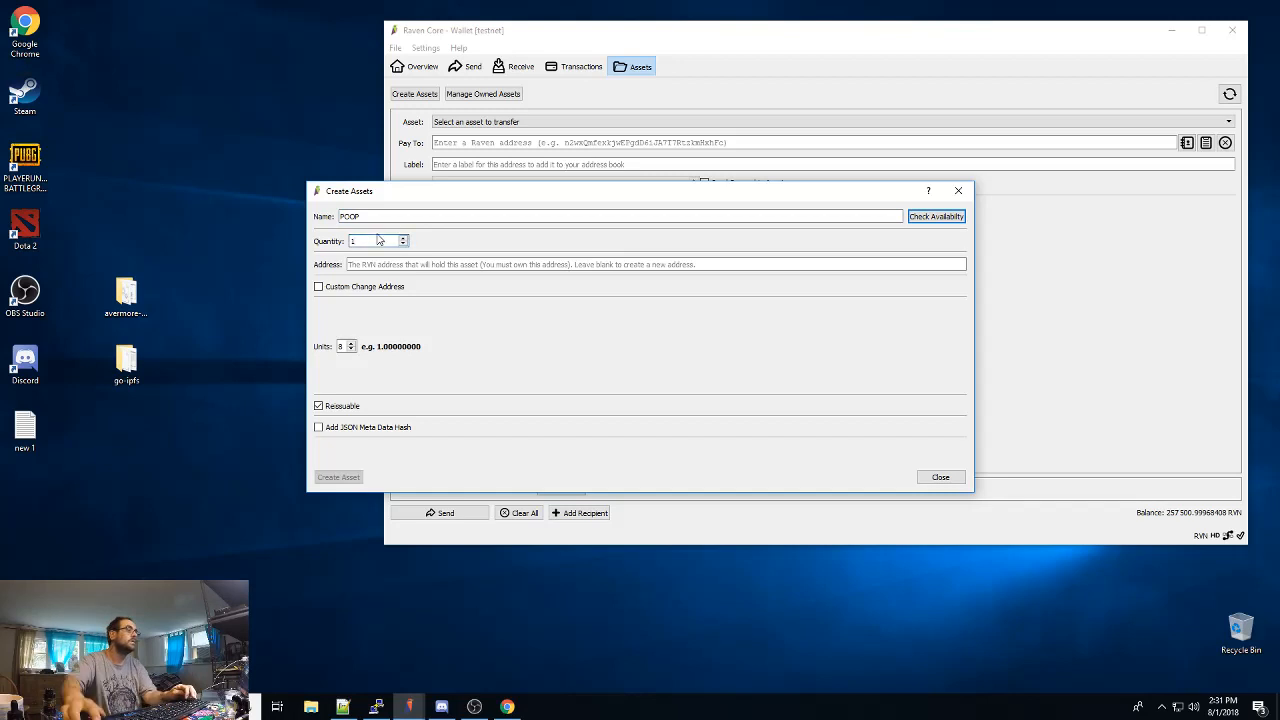
text(1000000)
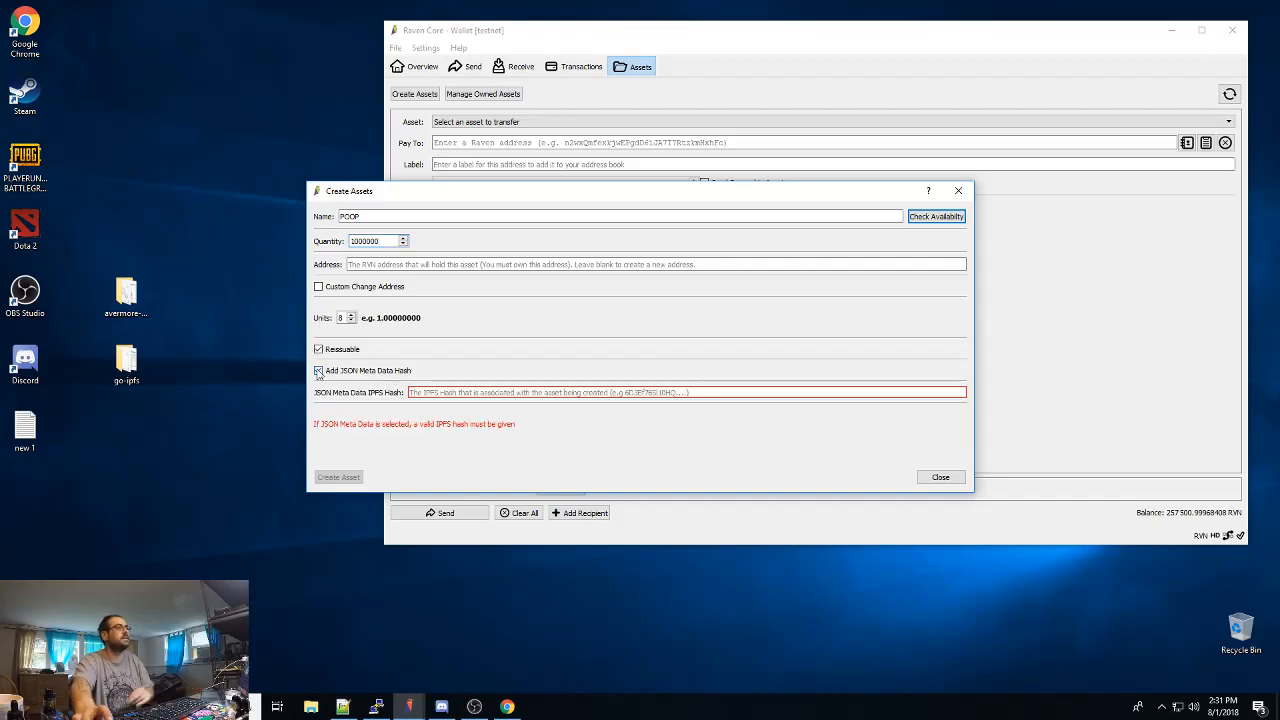
click(320, 370)
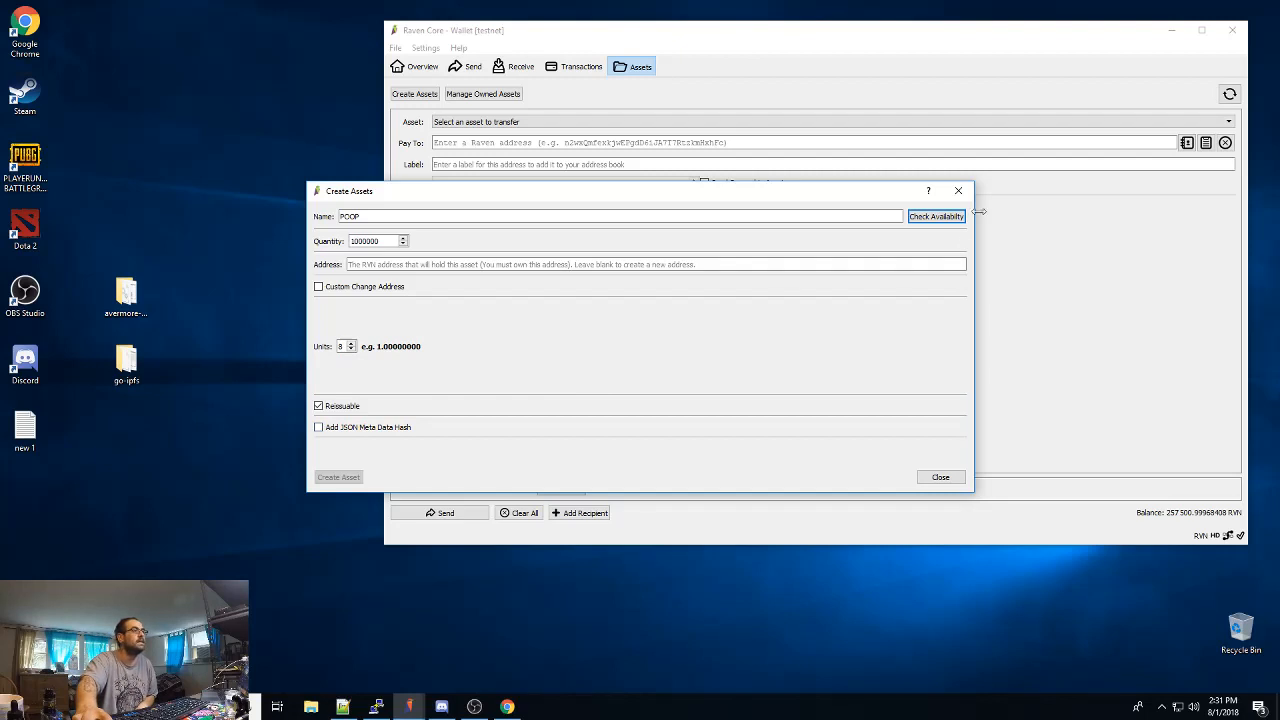
click(936, 216)
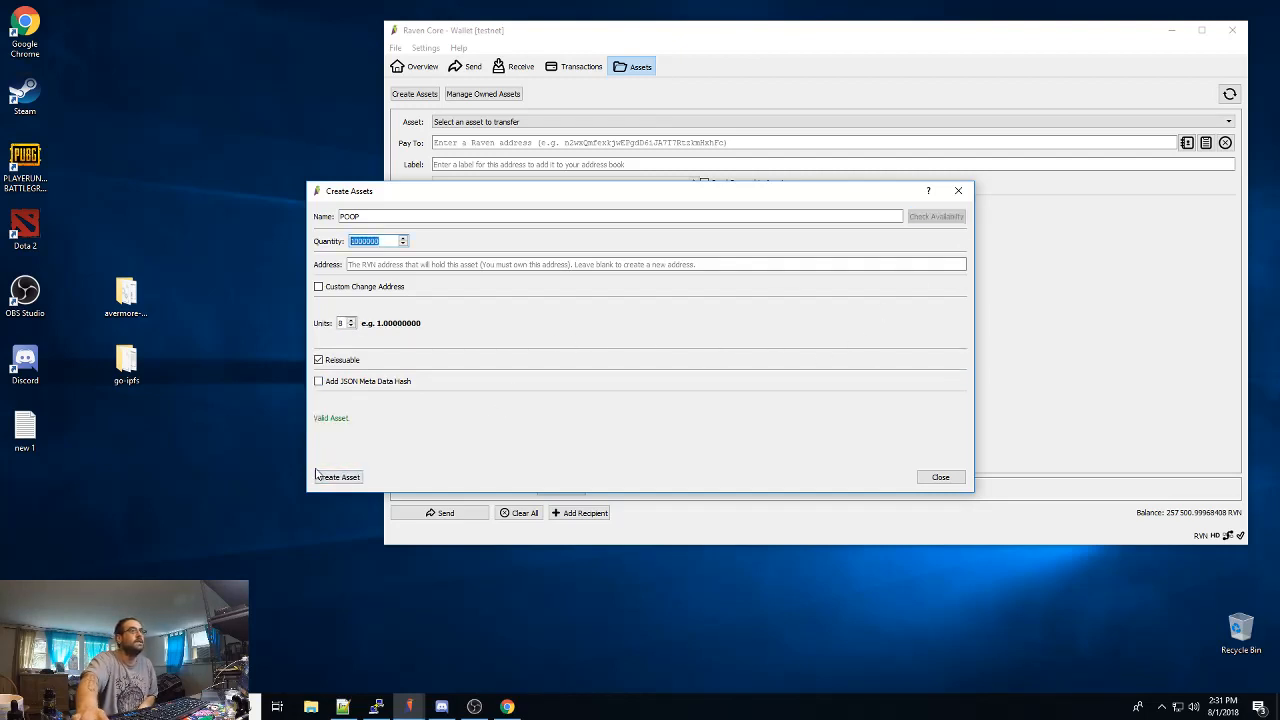
Create the POOP asset, confirm sending its transaction and acknowledge the sent message
click(338, 476)
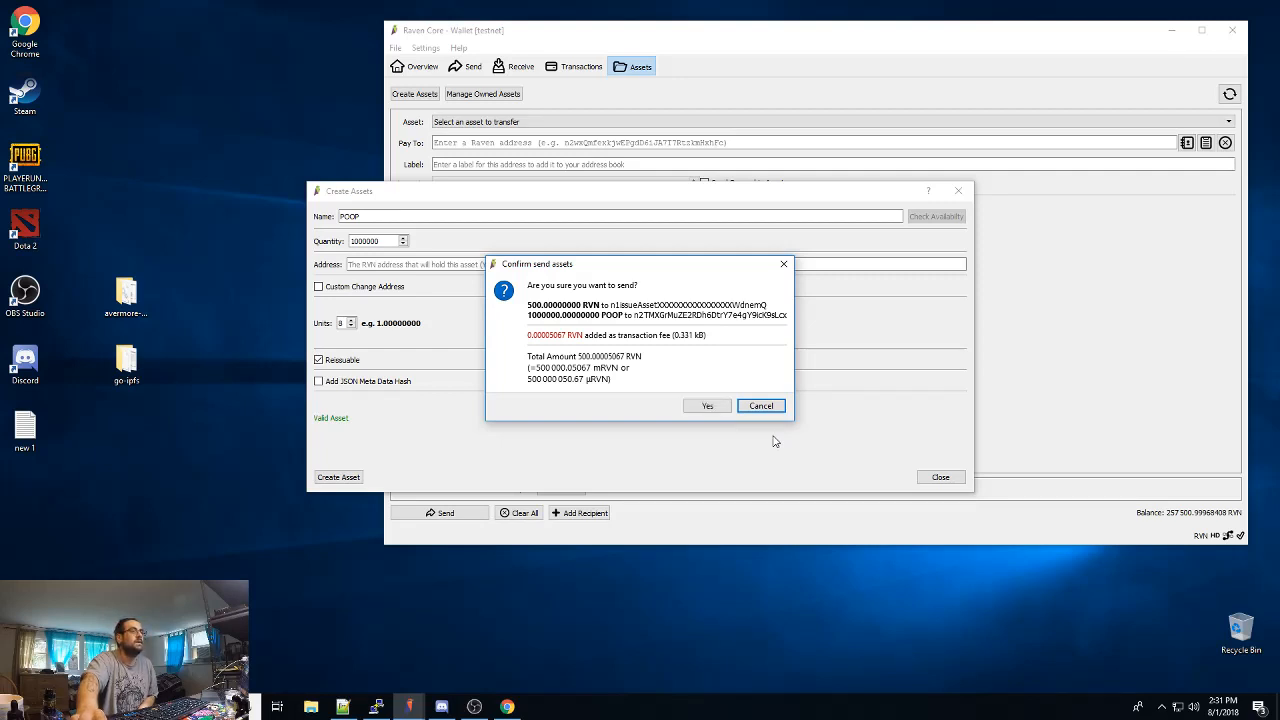
mouse_move(592, 410)
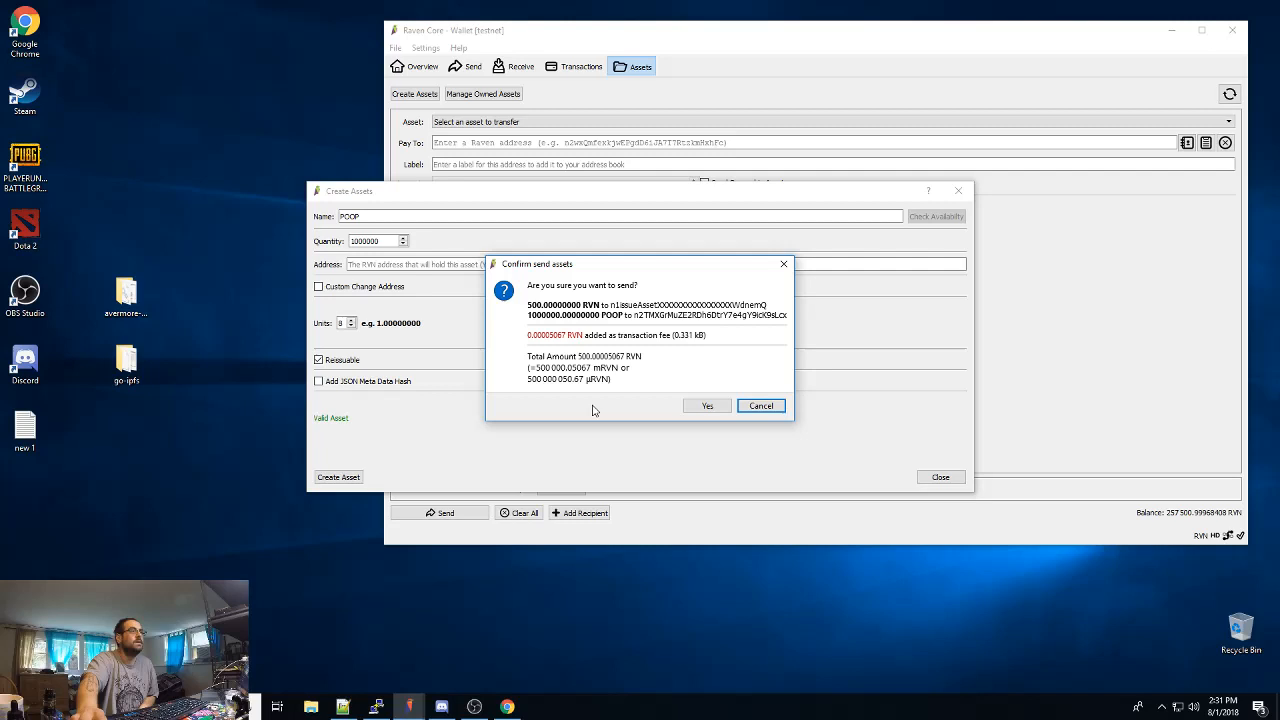
mouse_move(708, 404)
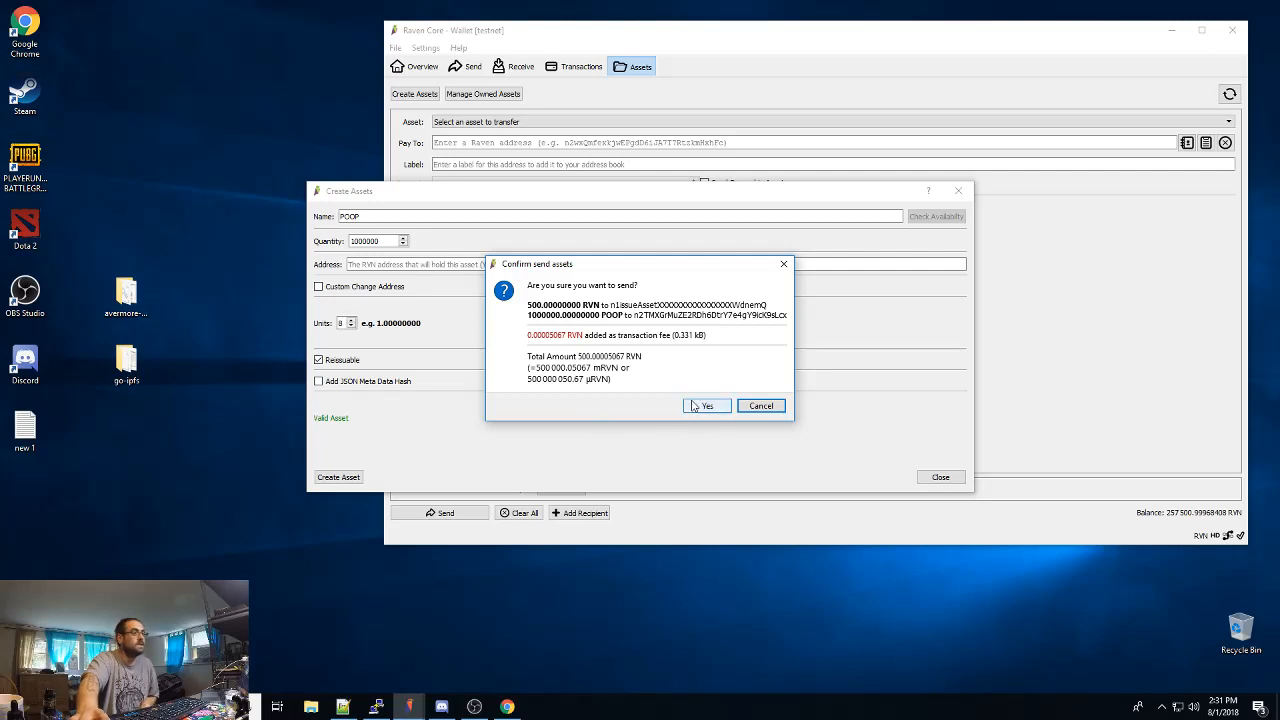
click(708, 404)
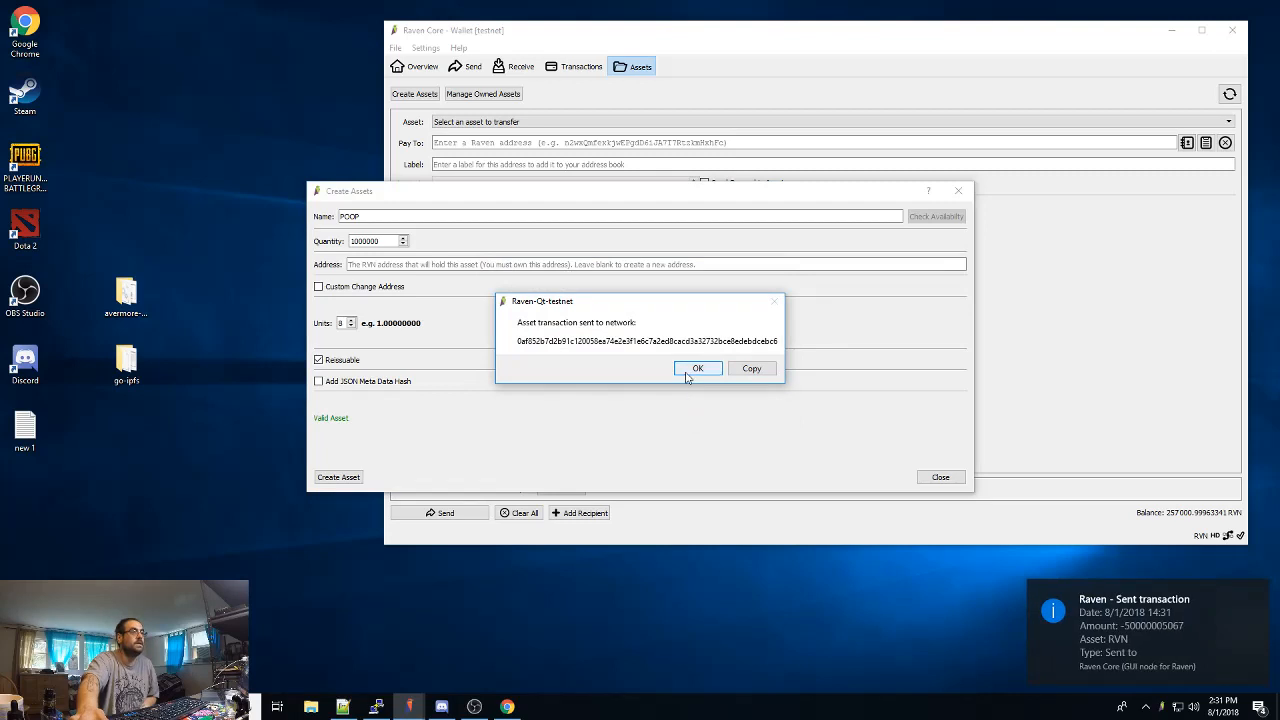
mouse_move(688, 378)
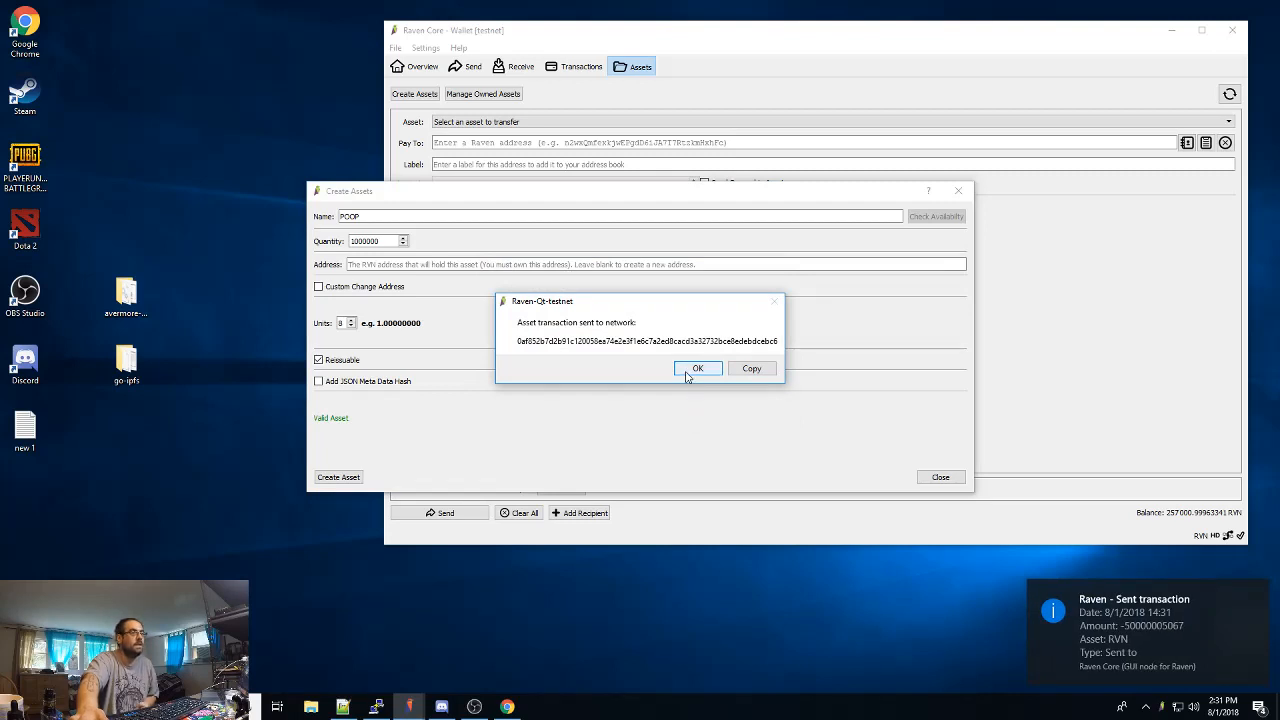
click(698, 368)
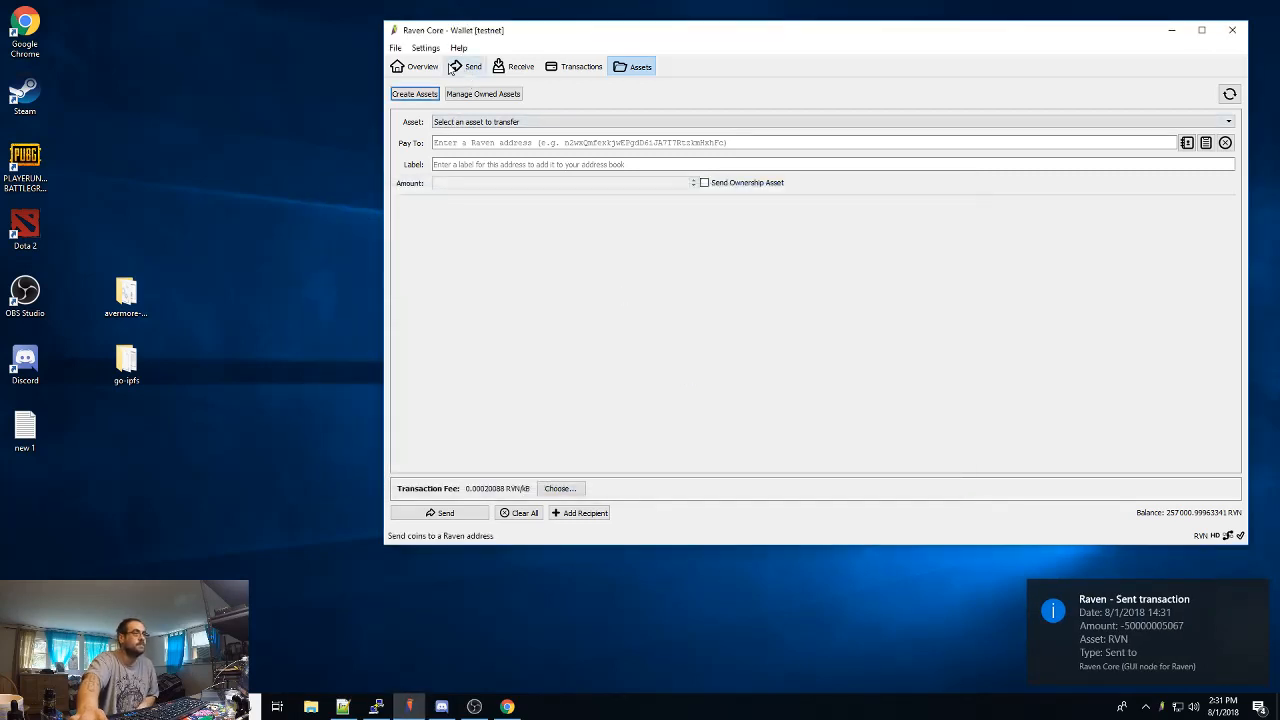
Inspect the POOP Asset Issued entry in Transactions, then review asset balances on the overview
click(414, 66)
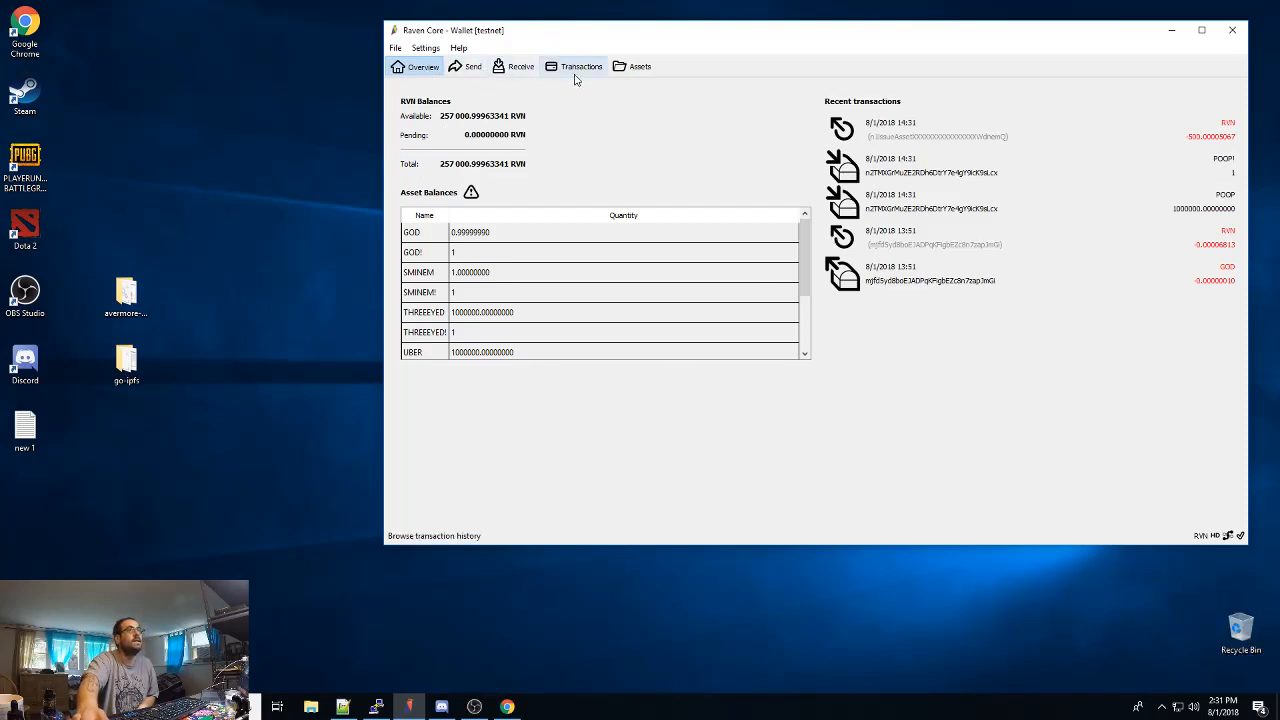
click(580, 66)
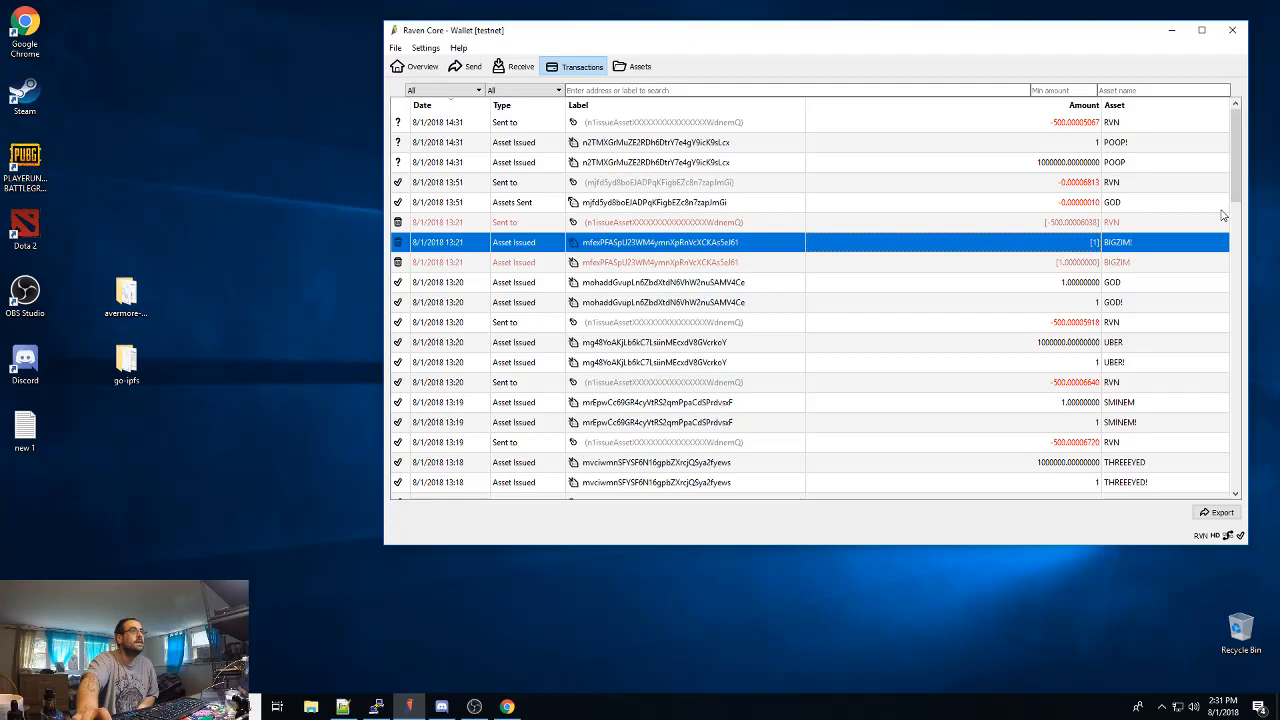
click(656, 162)
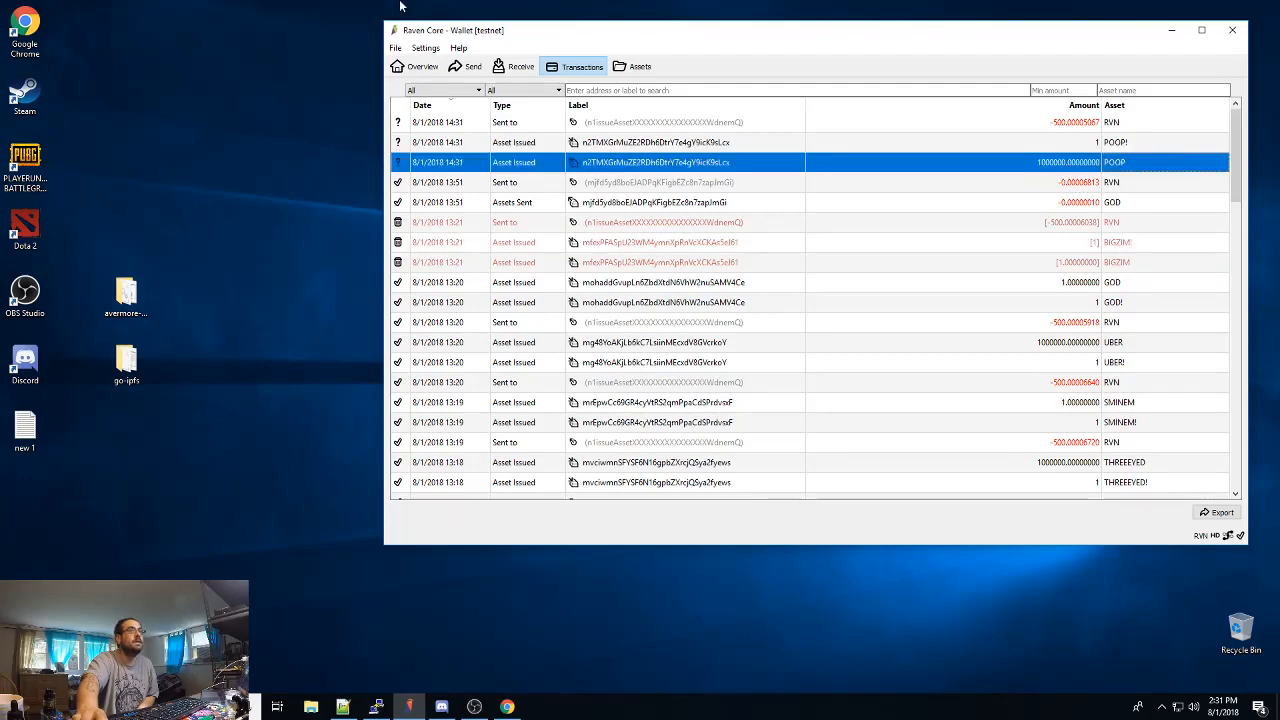
click(416, 66)
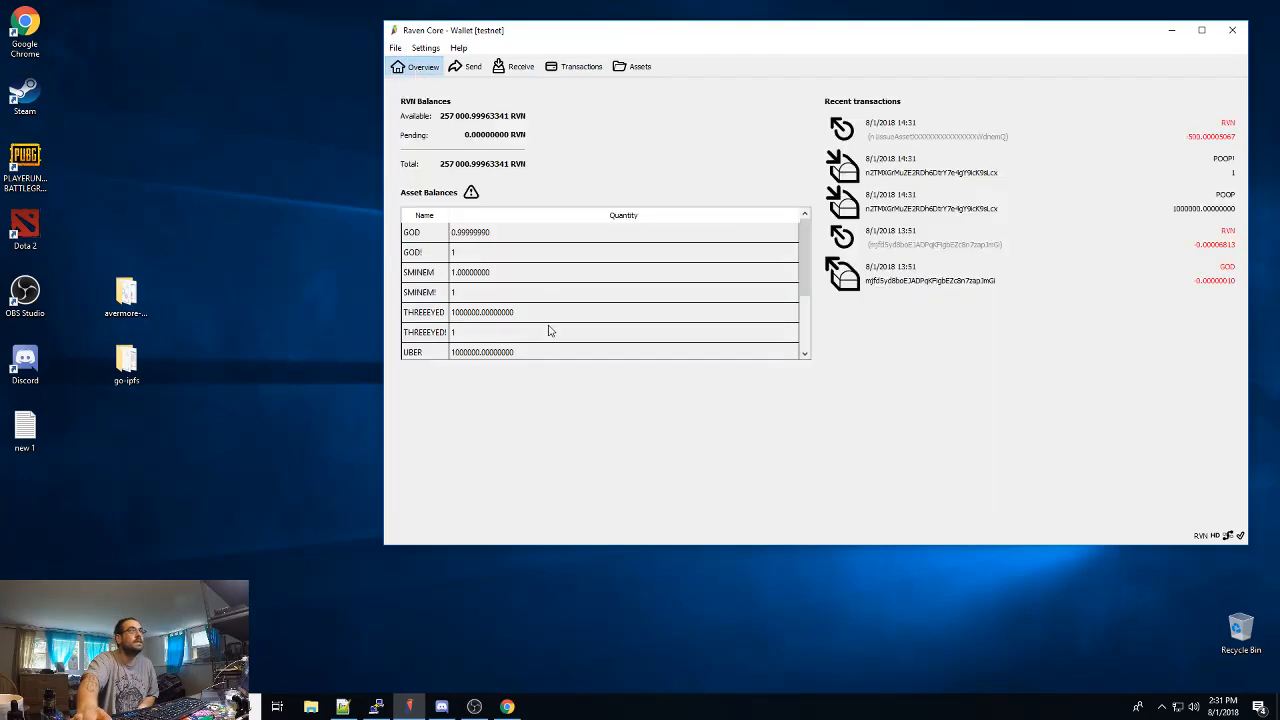
scroll(down, 3)
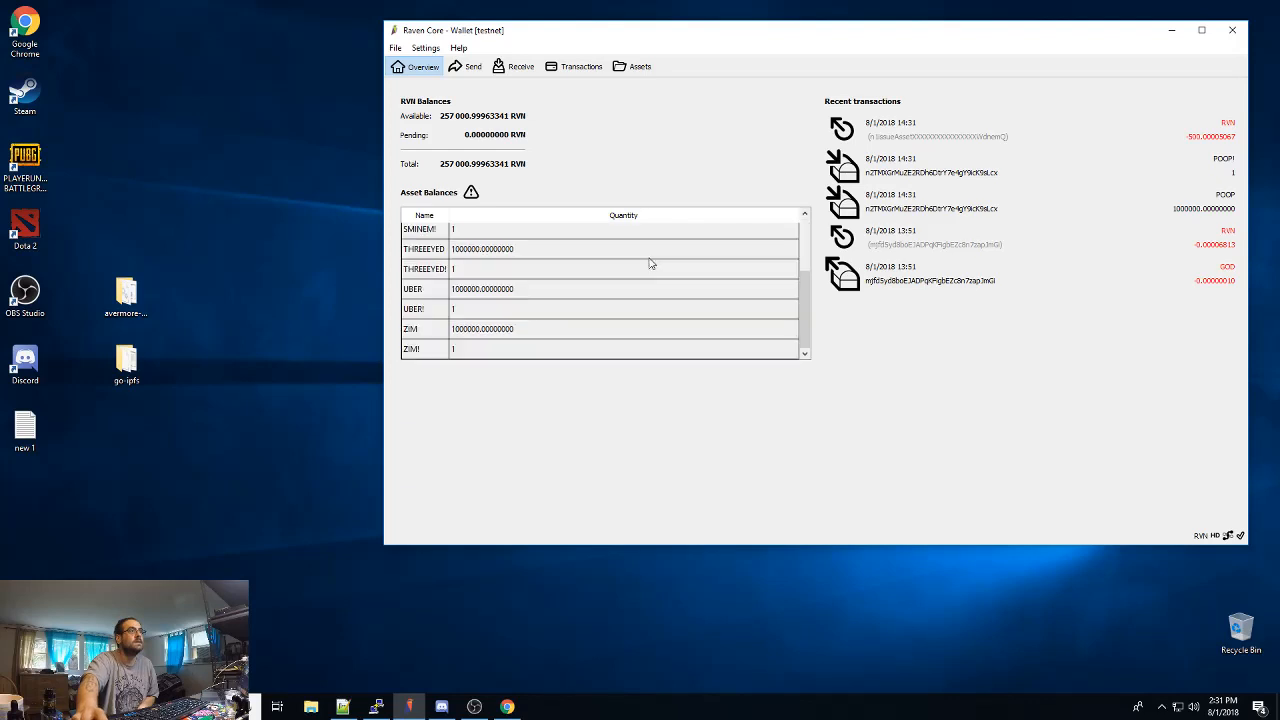